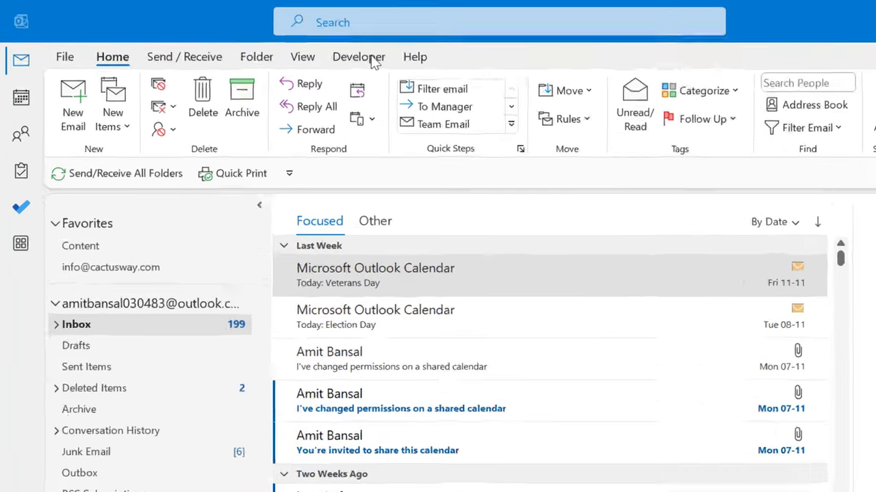
Show Account Information, select a Gmail IMAP account, and reopen the account list
left_click(64, 58)
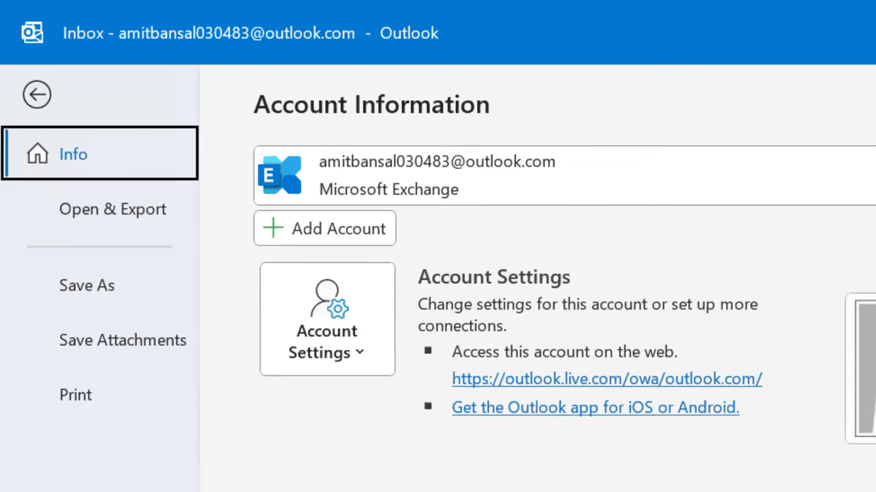
left_click(773, 137)
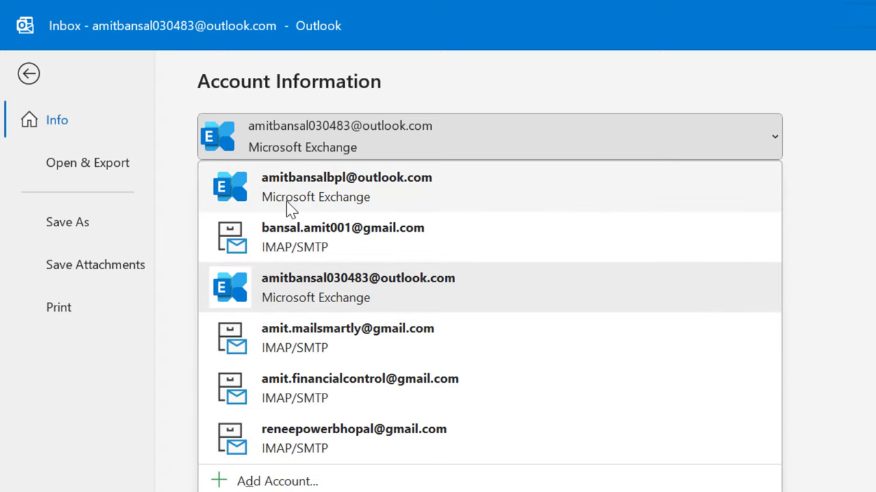
mouse_move(468, 210)
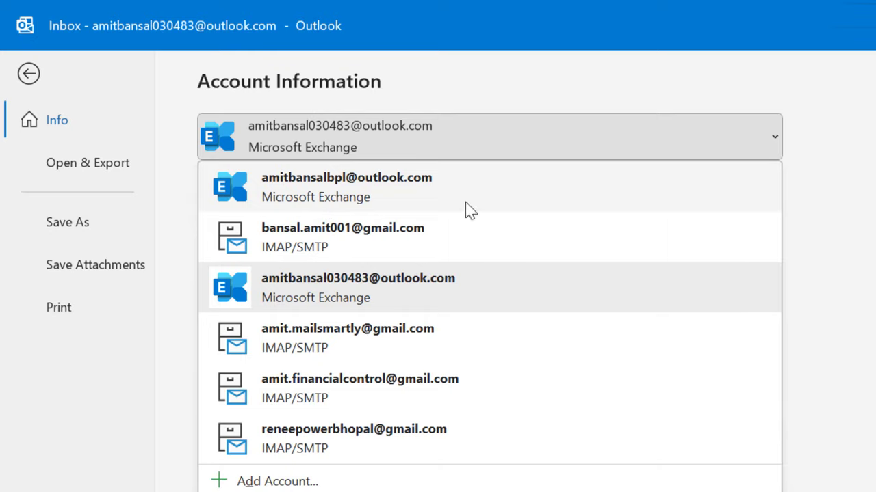
mouse_move(445, 190)
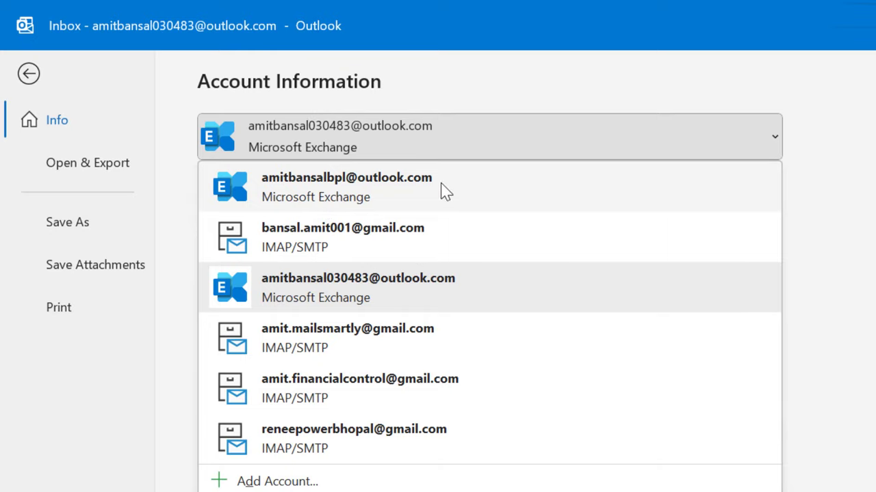
mouse_move(376, 338)
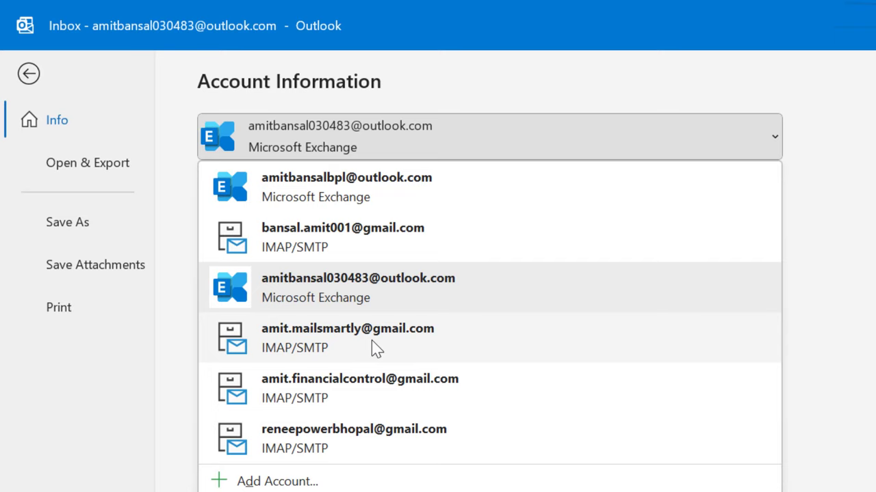
mouse_move(525, 356)
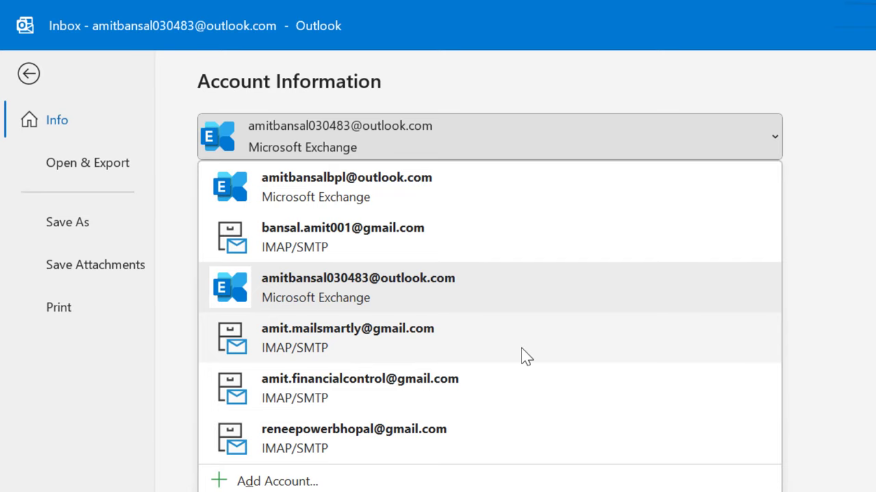
left_click(342, 237)
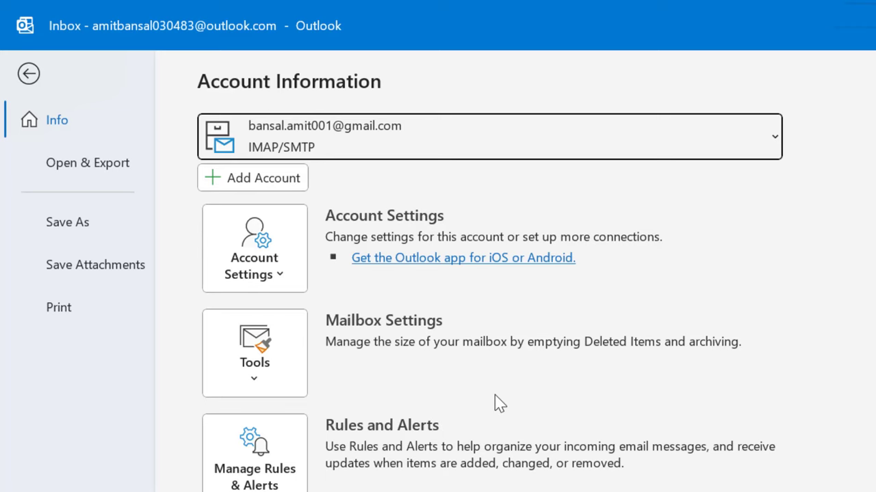
left_click(774, 136)
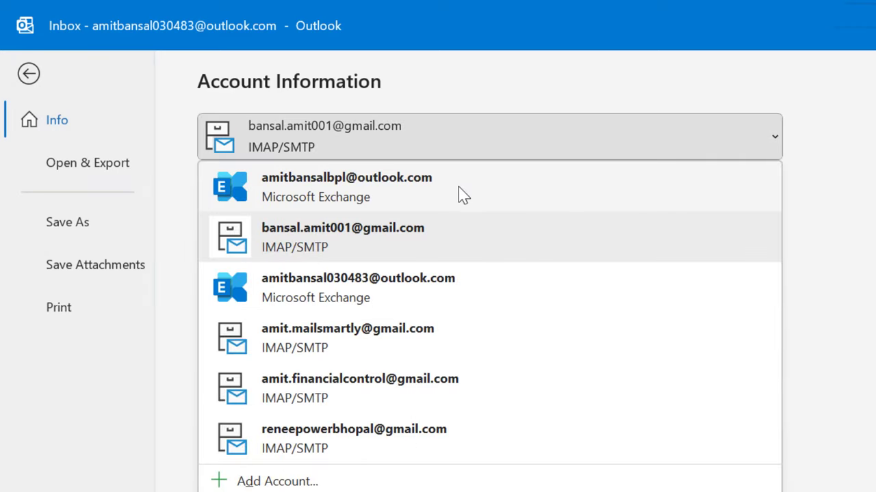
mouse_move(444, 192)
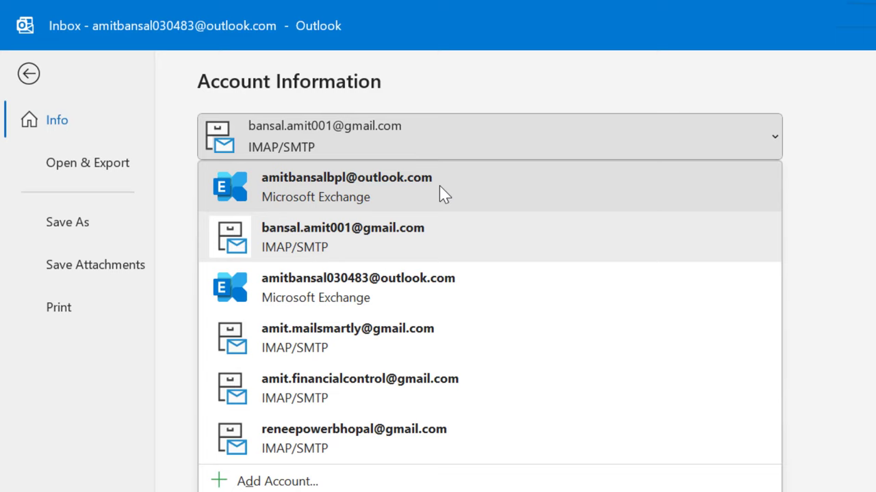
Select the Outlook.com Exchange account and start changing its placeholder picture
left_click(346, 186)
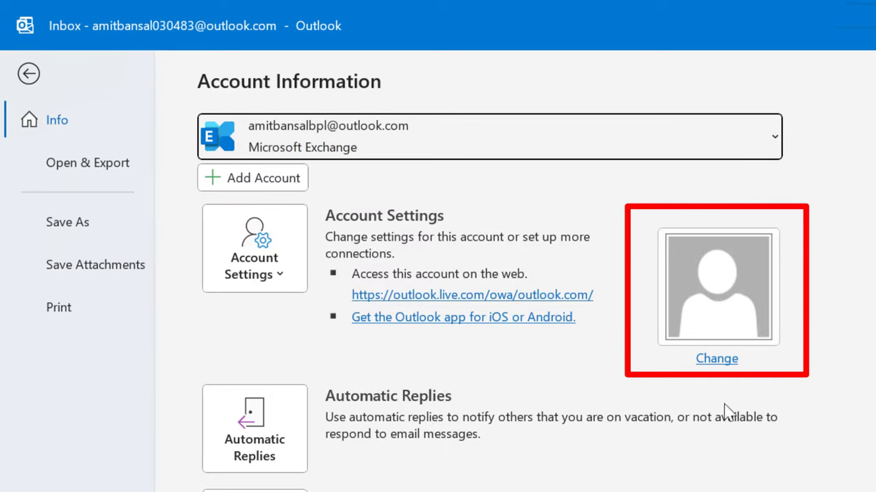
mouse_move(815, 180)
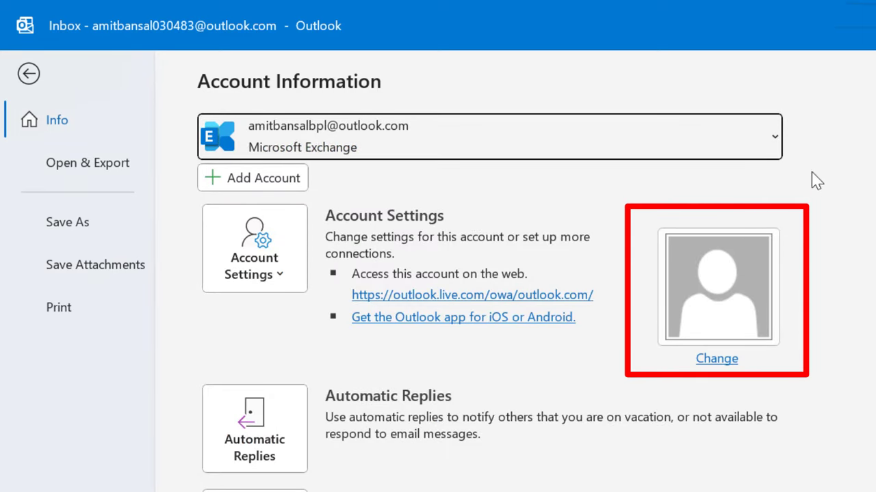
mouse_move(831, 378)
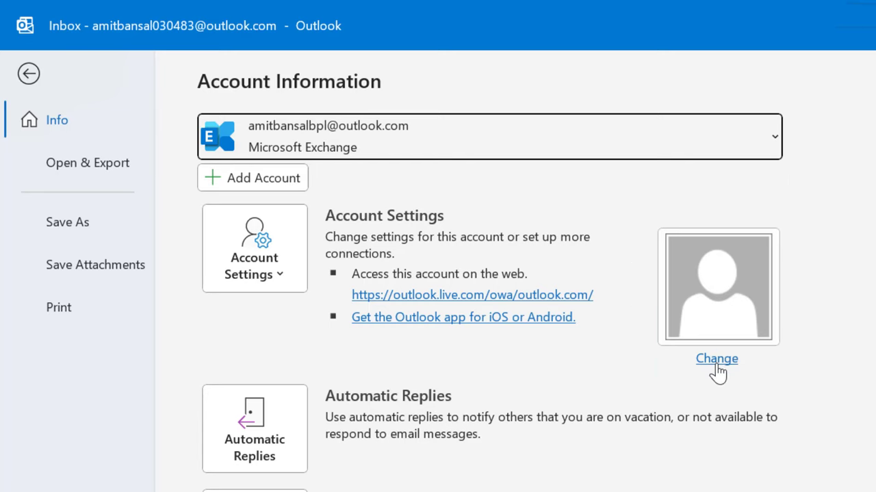
left_click(717, 358)
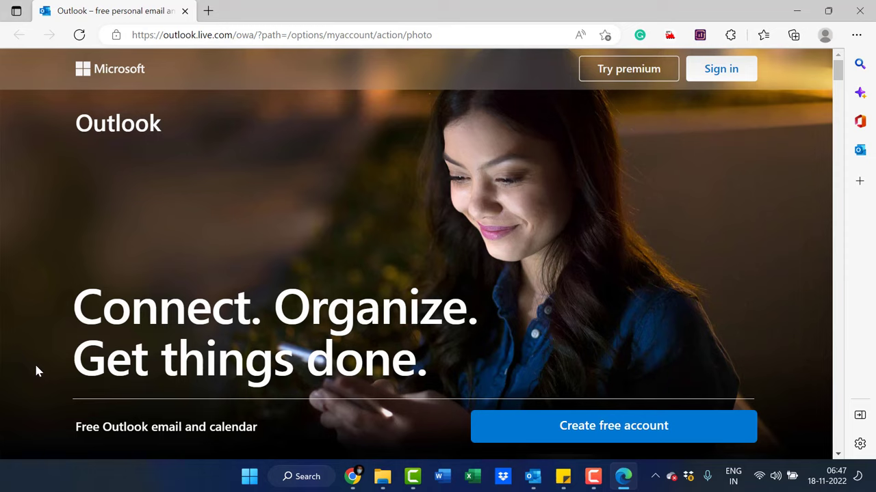
mouse_move(721, 68)
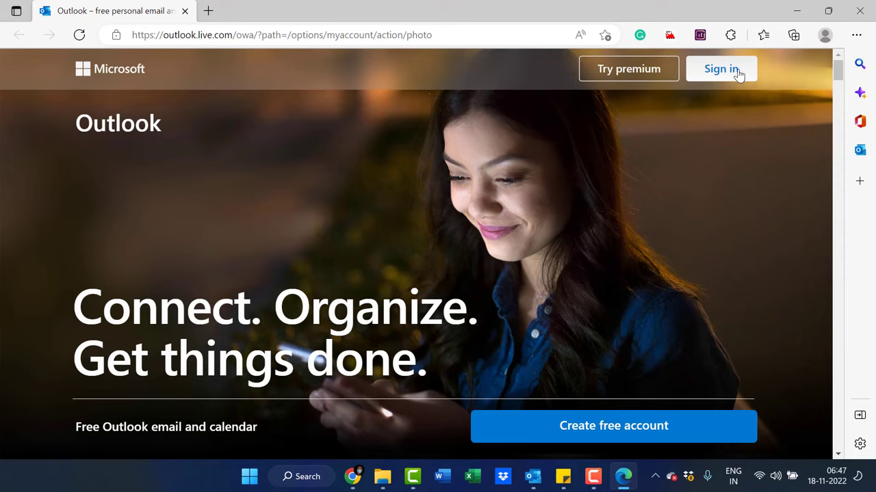
Sign in to Outlook.com with the account's email and password
left_click(720, 68)
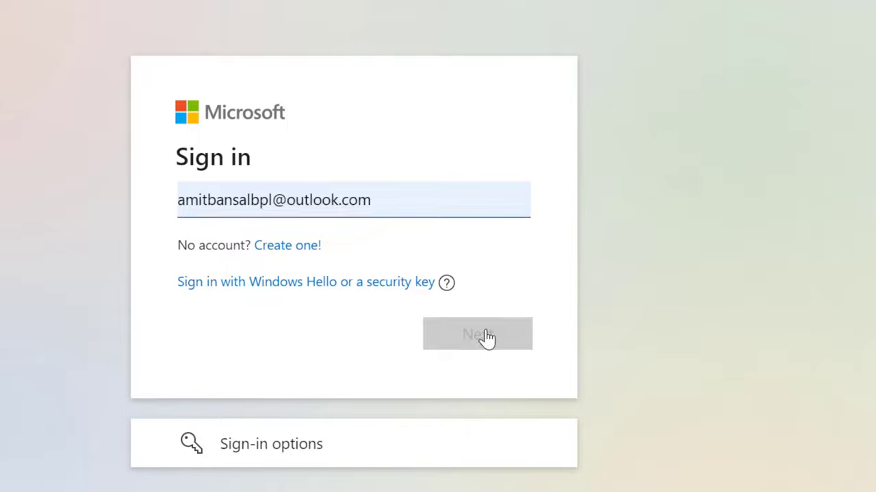
left_click(476, 334)
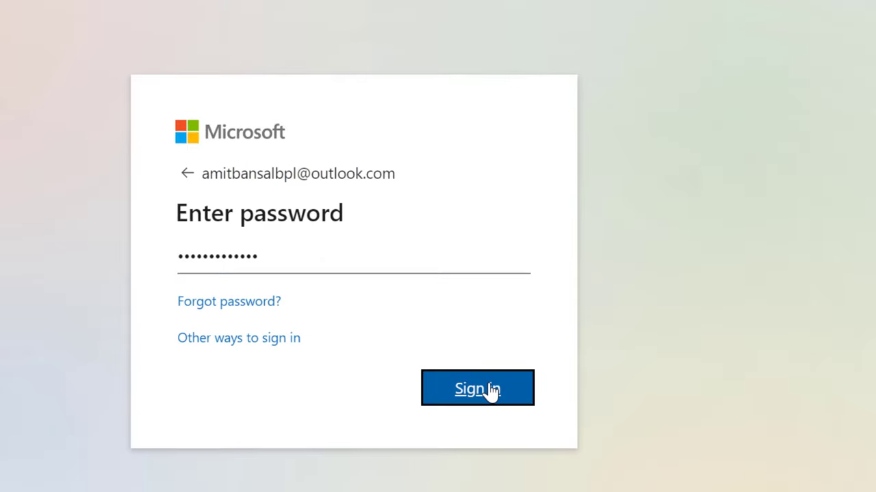
left_click(477, 388)
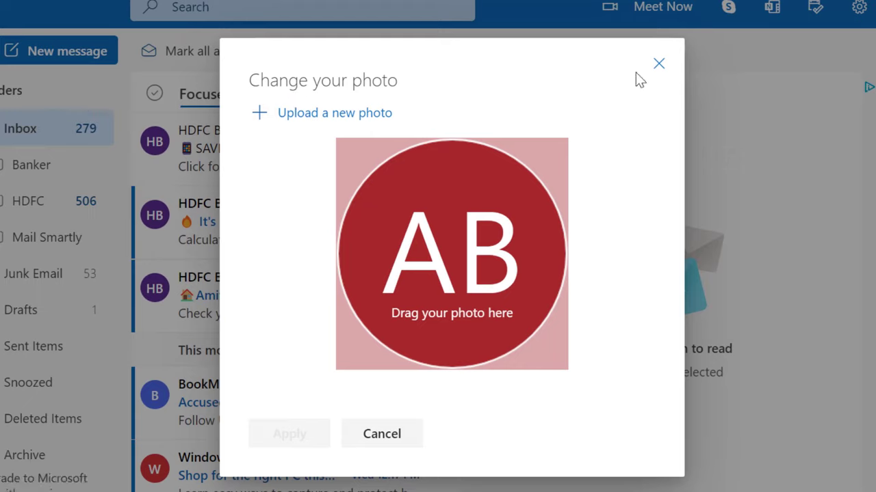
mouse_move(460, 315)
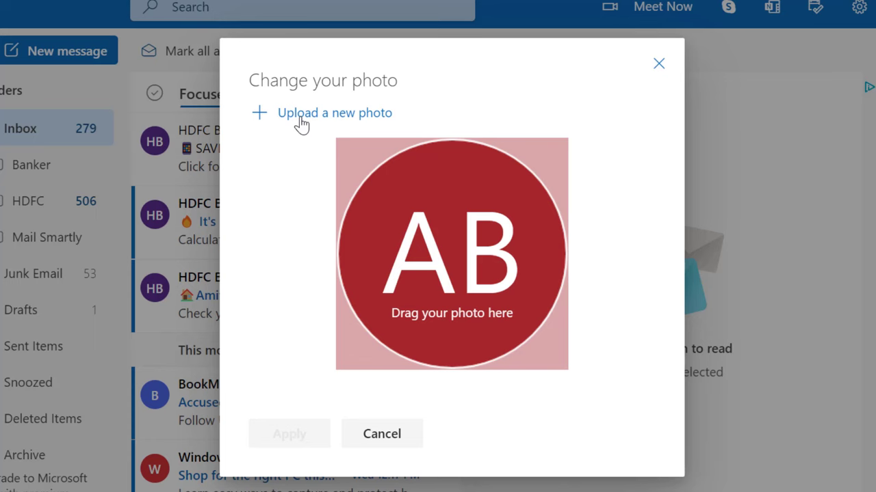
Upload the succulent image from Desktop as the new photo preview
left_click(334, 112)
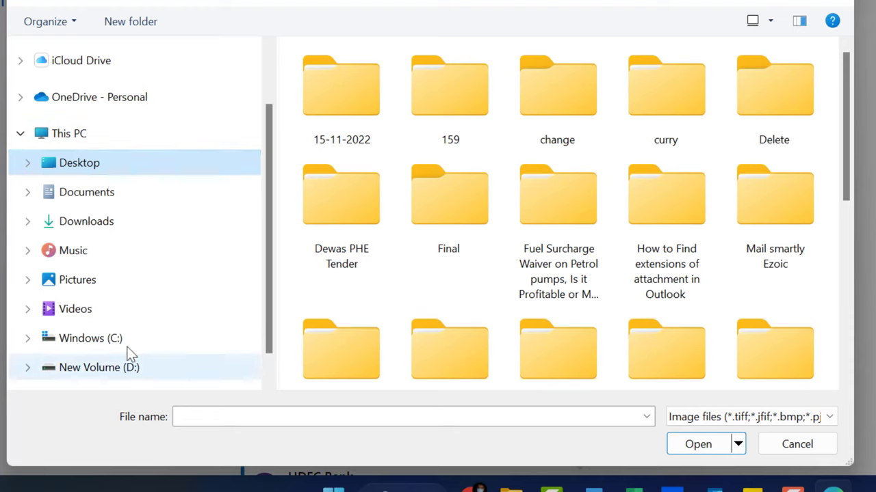
mouse_move(161, 234)
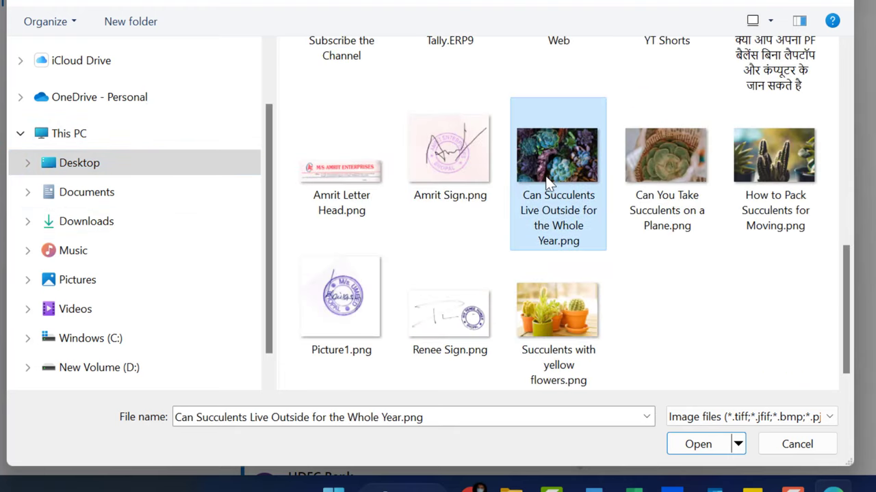
left_click(698, 444)
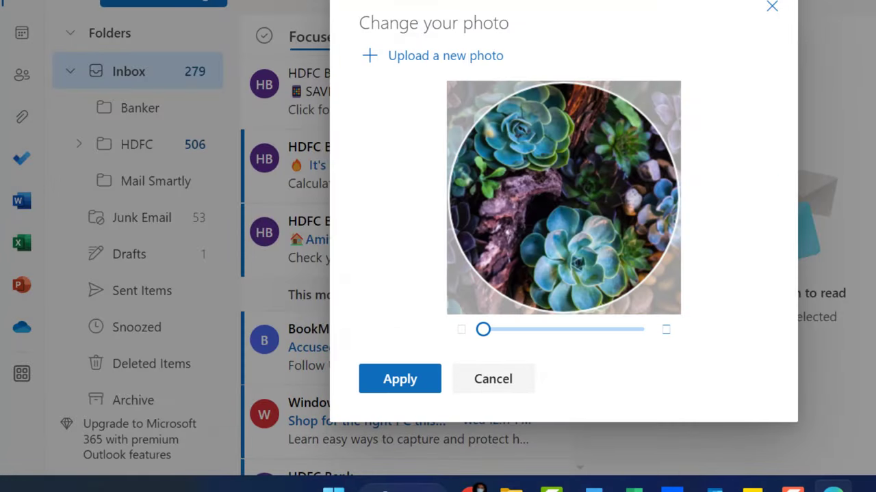
mouse_move(618, 167)
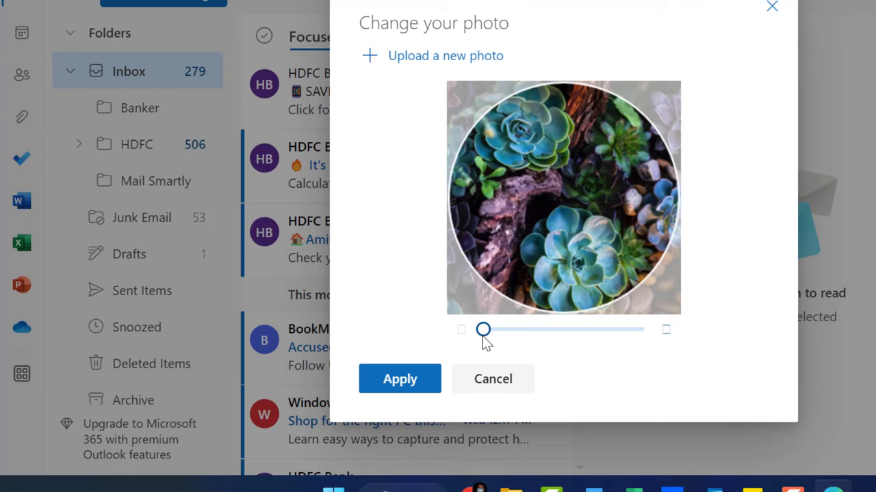
Adjust zoom to show the whole succulent photo and apply it as the profile picture
left_click_drag(482, 330, 501, 329)
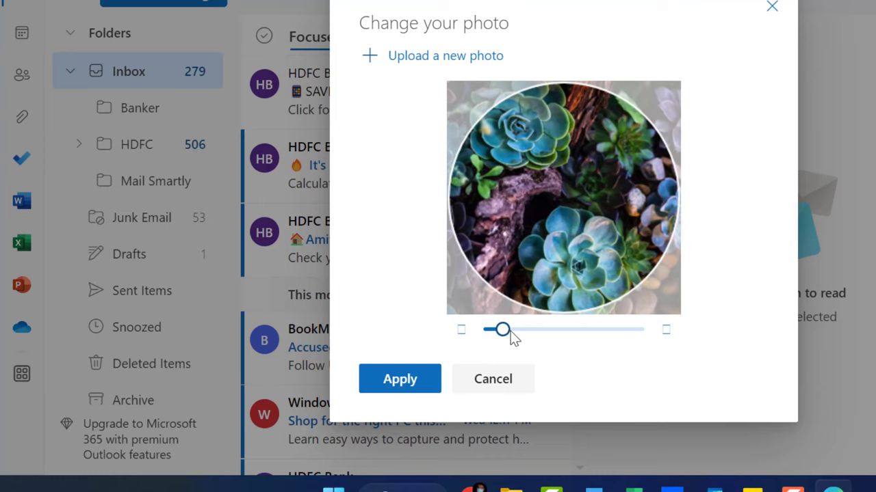
left_click_drag(501, 330, 629, 330)
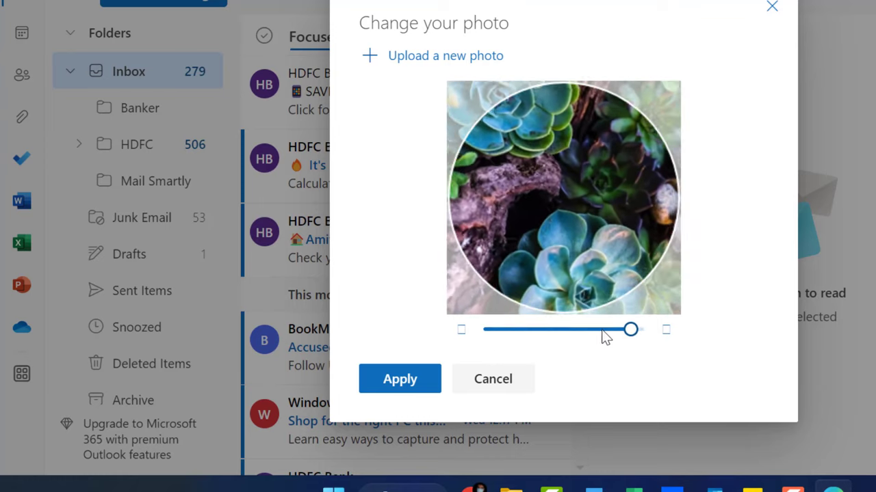
left_click_drag(629, 330, 642, 329)
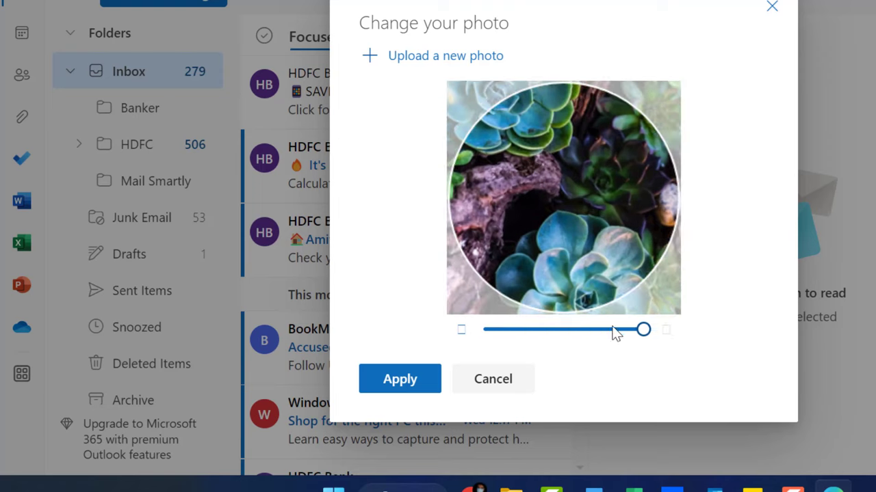
left_click_drag(643, 329, 489, 330)
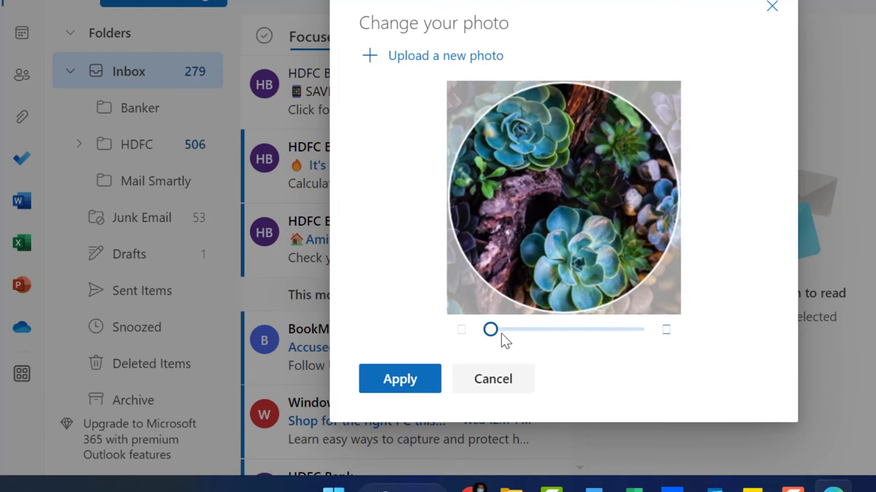
left_click_drag(489, 329, 483, 329)
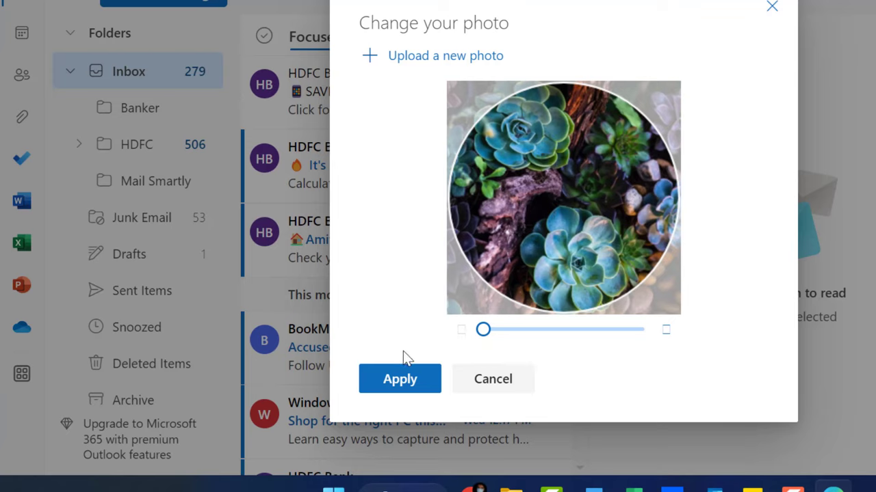
left_click(399, 379)
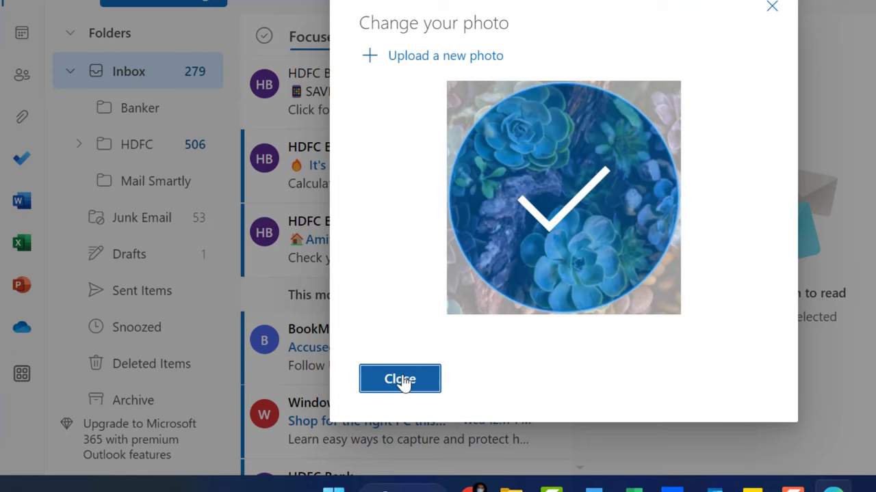
left_click(399, 379)
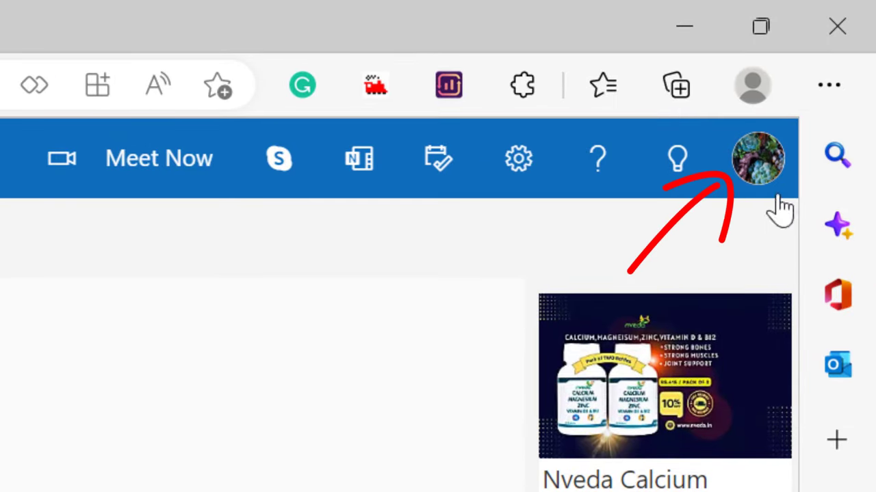
mouse_move(758, 159)
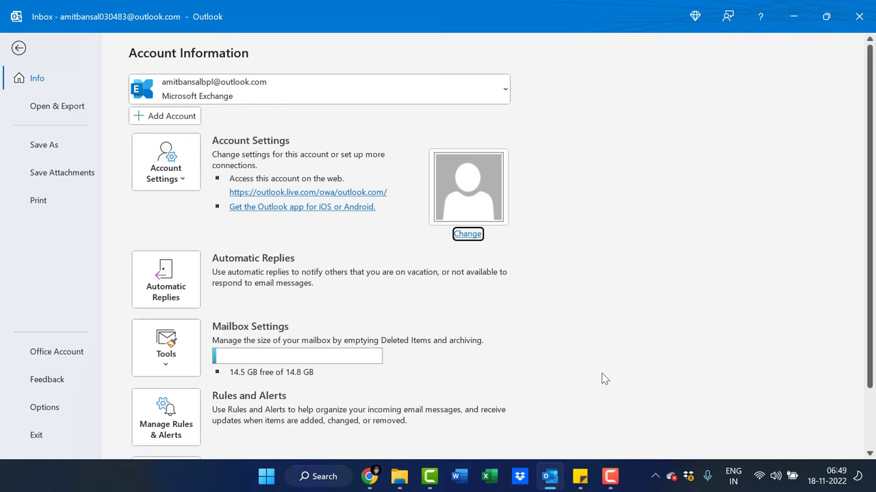
mouse_move(414, 459)
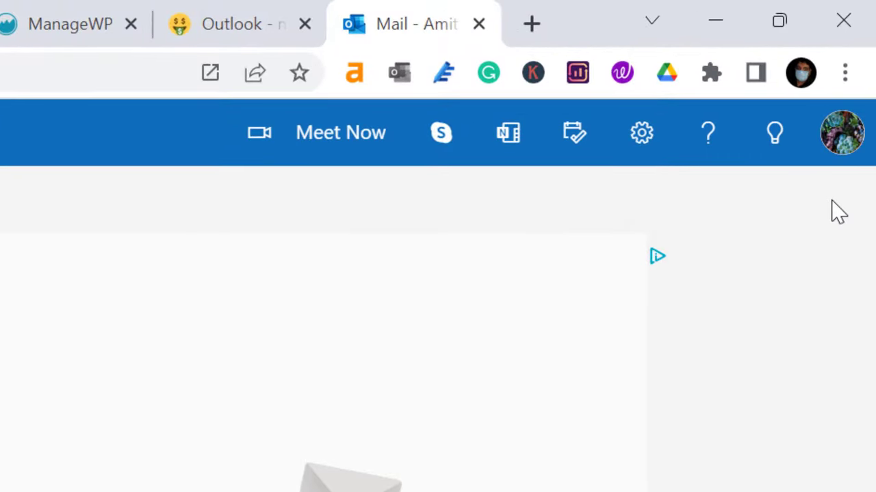
mouse_move(841, 132)
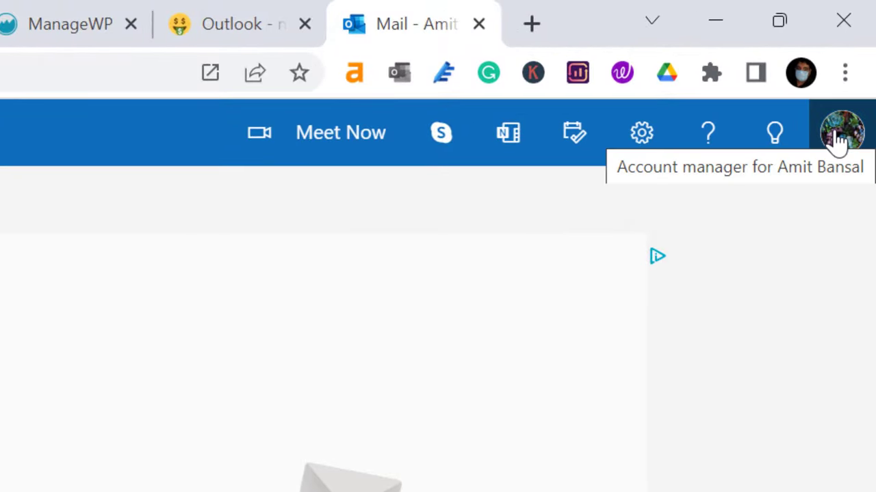
Go to My profile from the account manager panel
left_click(841, 132)
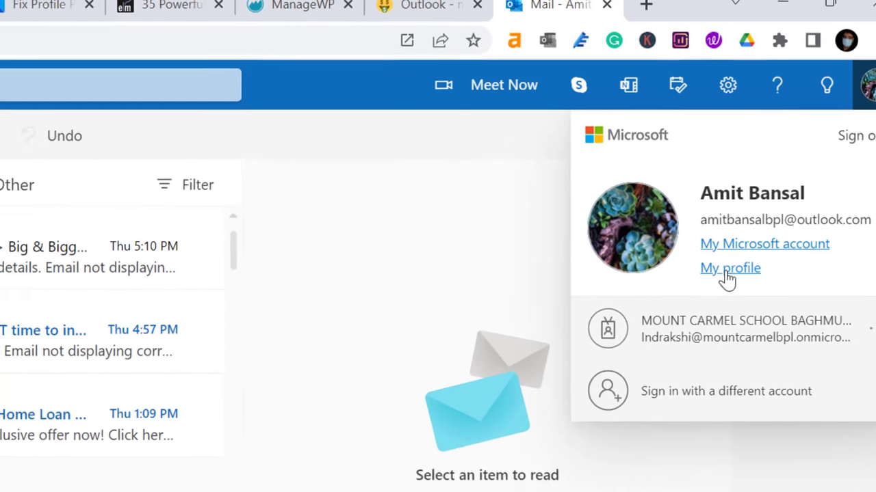
left_click(731, 267)
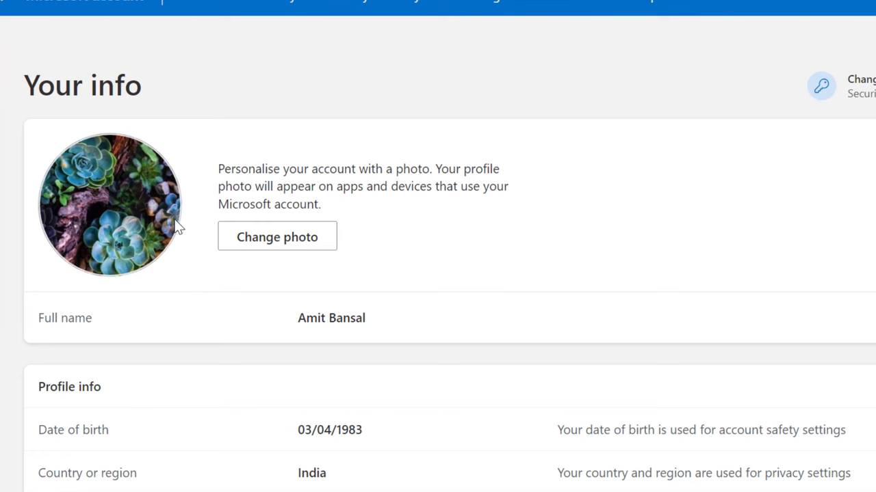
Start changing the profile photo from the Your info page
left_click(276, 236)
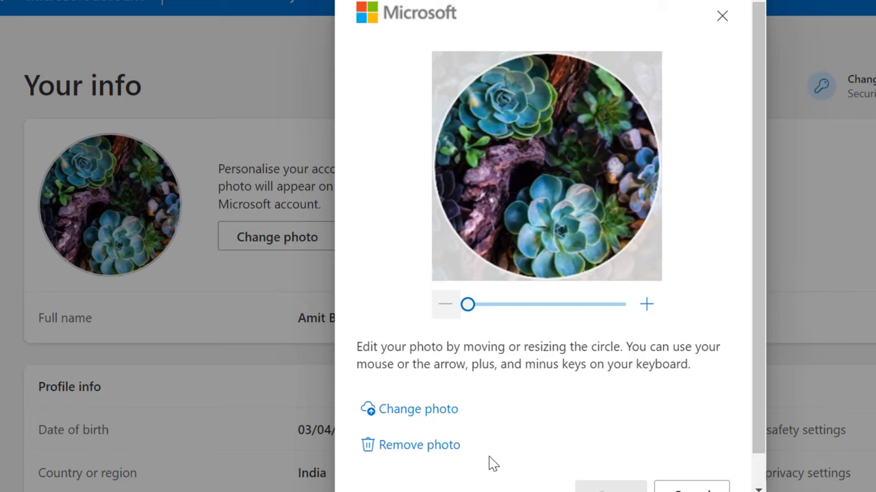
mouse_move(440, 433)
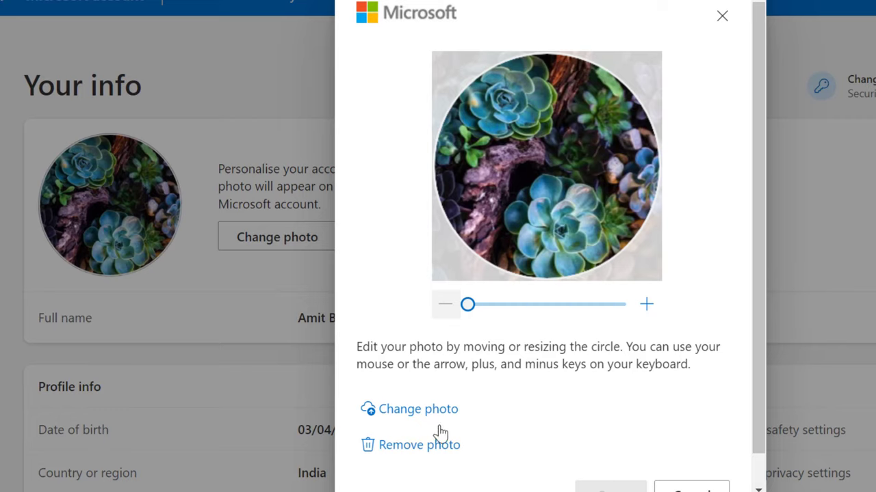
mouse_move(443, 471)
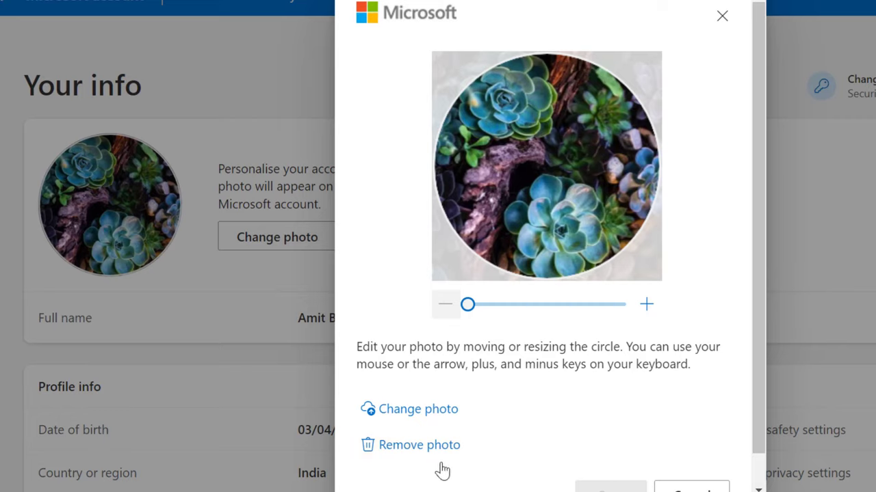
mouse_move(460, 435)
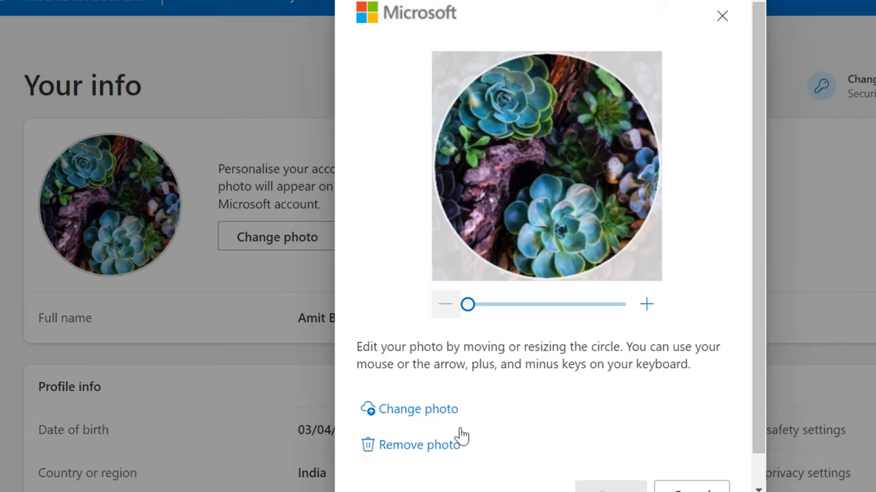
mouse_move(403, 454)
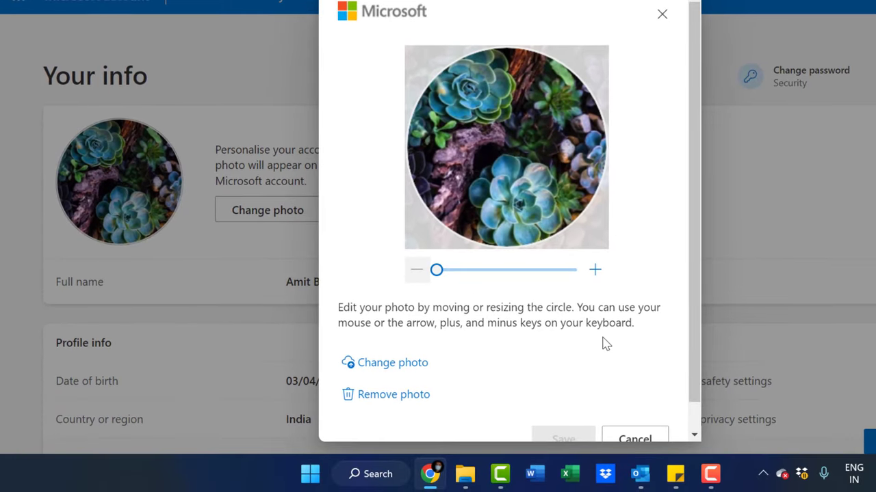
mouse_move(480, 323)
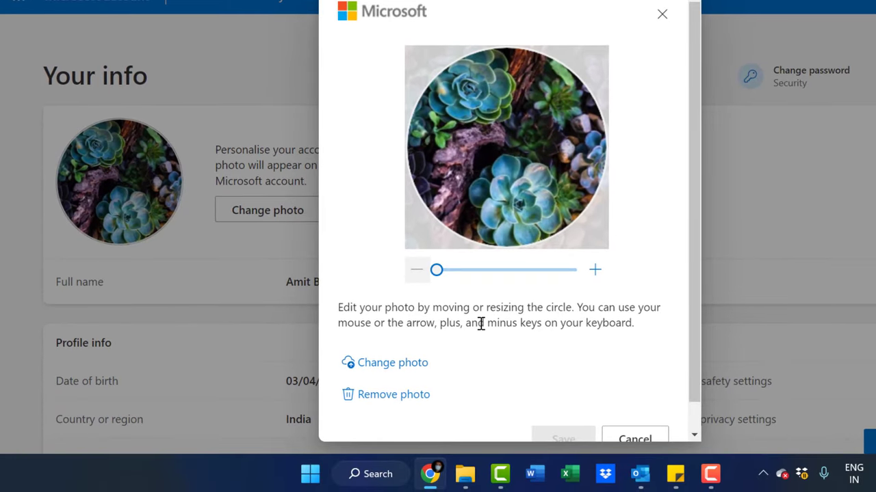
Load How to Pack Succulents for Moving.png from Desktop into the photo editor
left_click(391, 362)
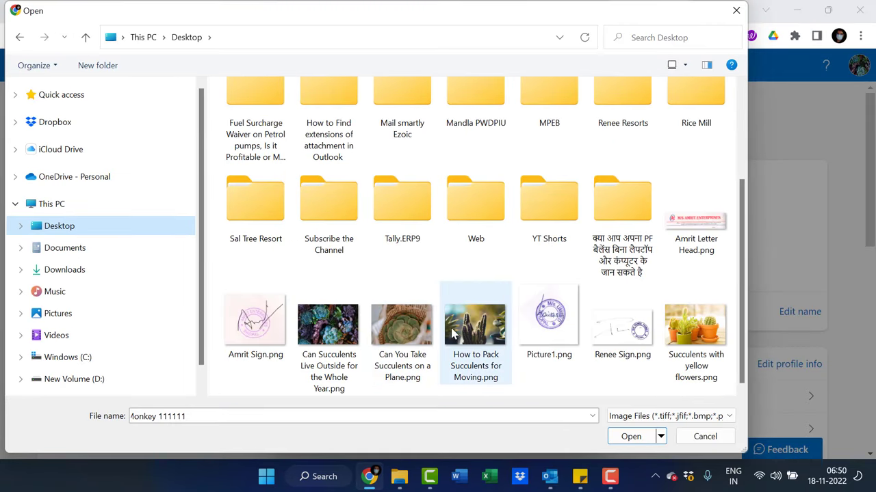
left_click(476, 314)
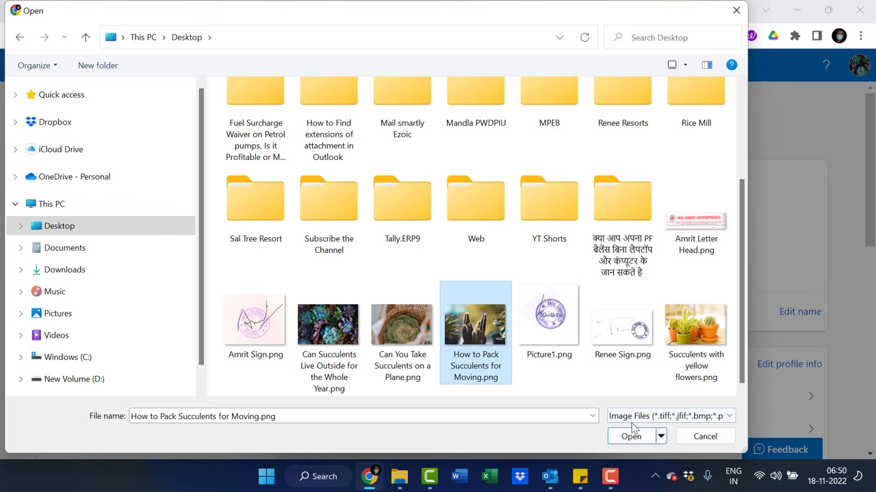
left_click(629, 435)
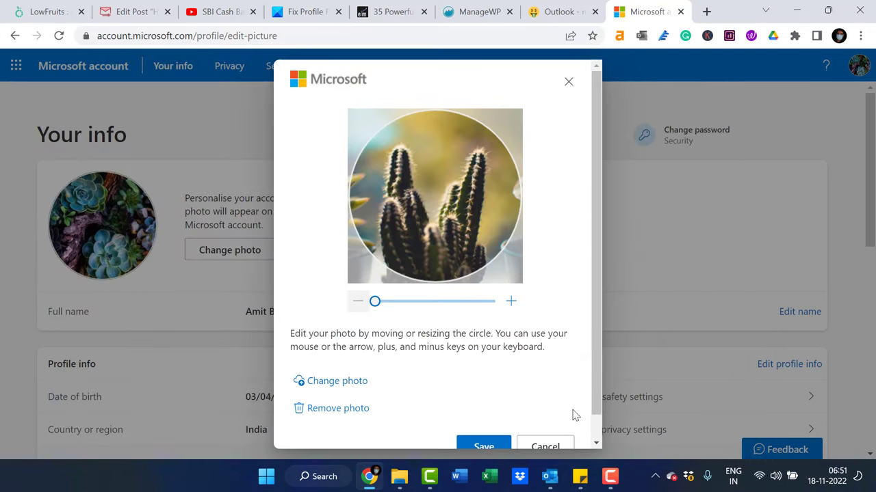
mouse_move(397, 227)
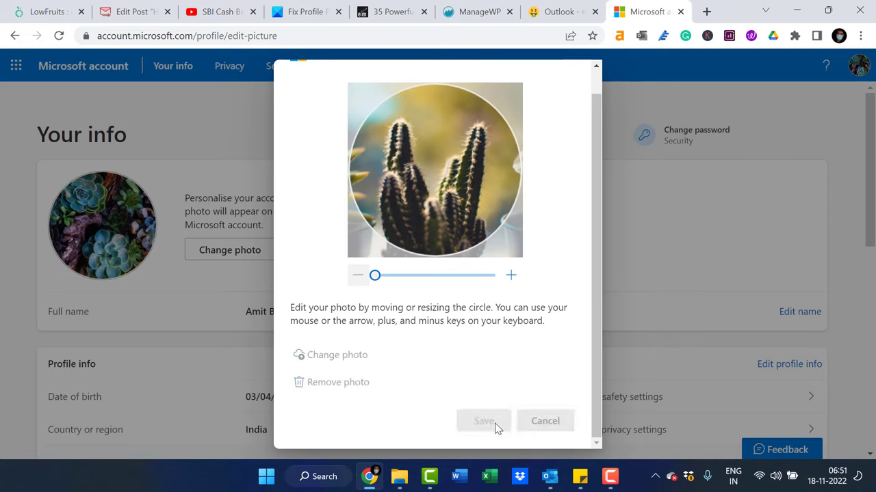
Save the cactus photo as the profile picture and dismiss the confirmation
left_click(483, 421)
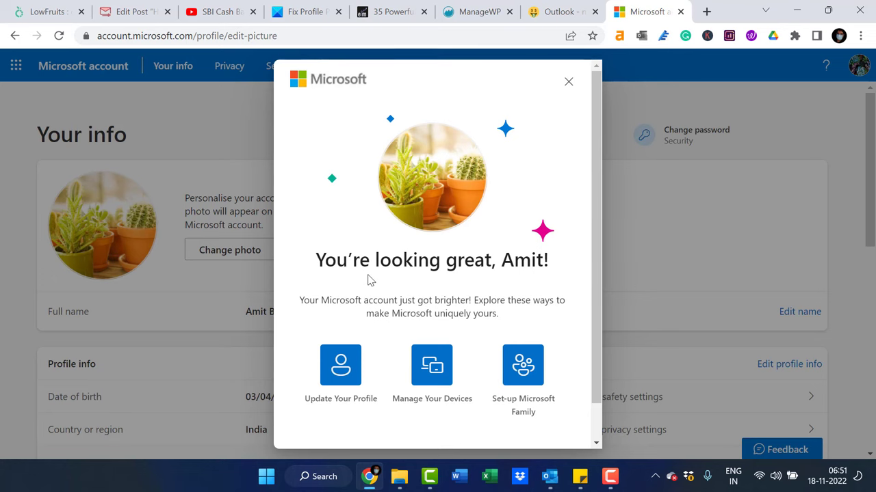
left_click(568, 82)
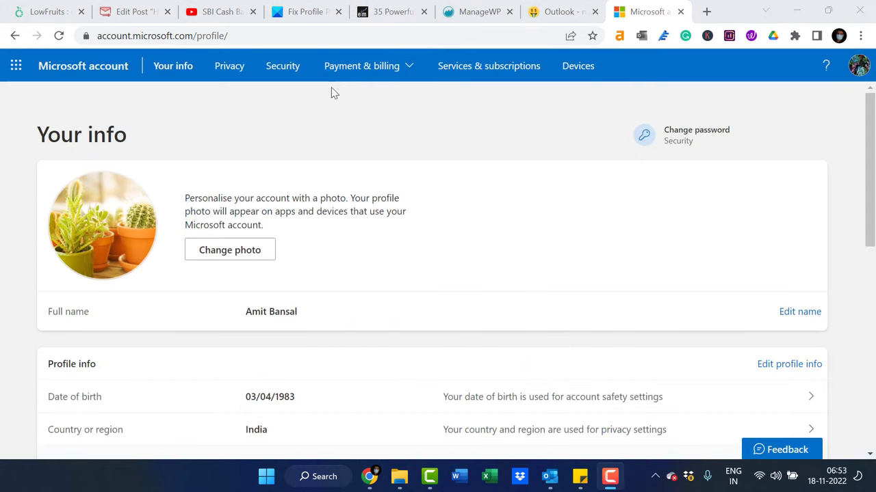